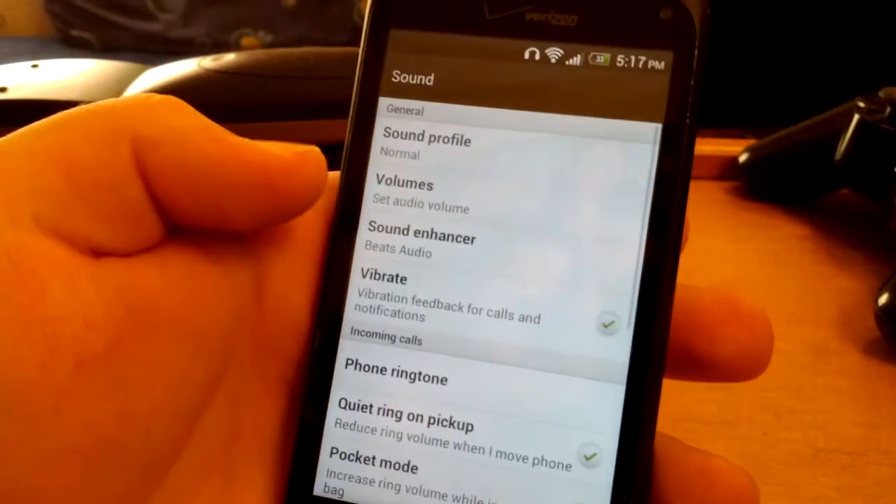
pyautogui.scroll(-3)
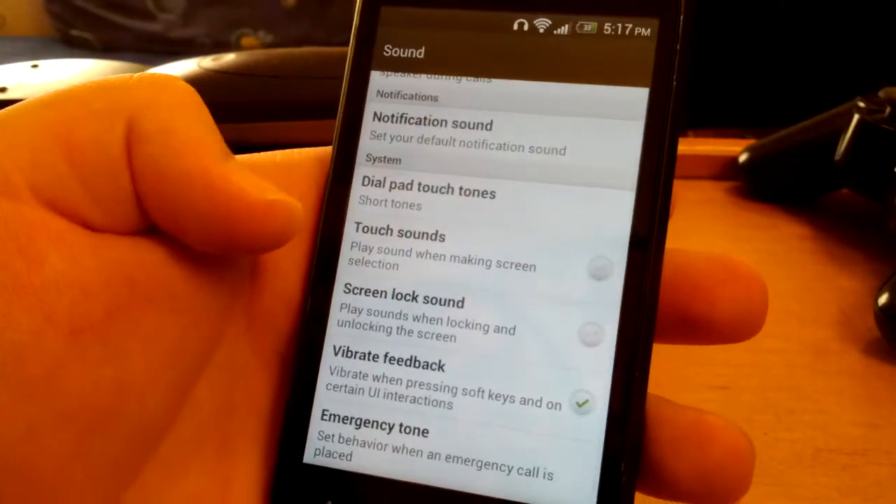